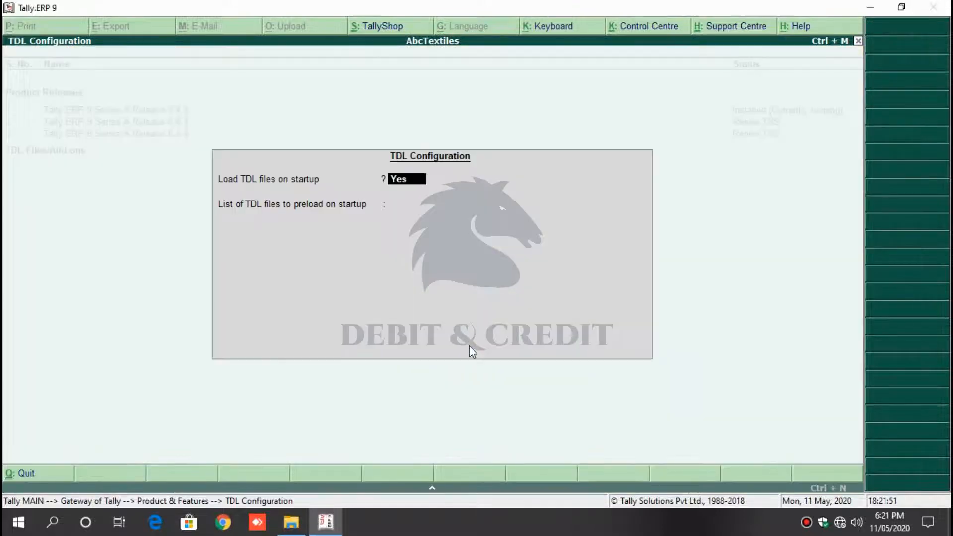
# Step: Enable loading TDL files on startup and preload partywiseturnoverreport.tcp from the newtdls folder
pyautogui.press('Enter')
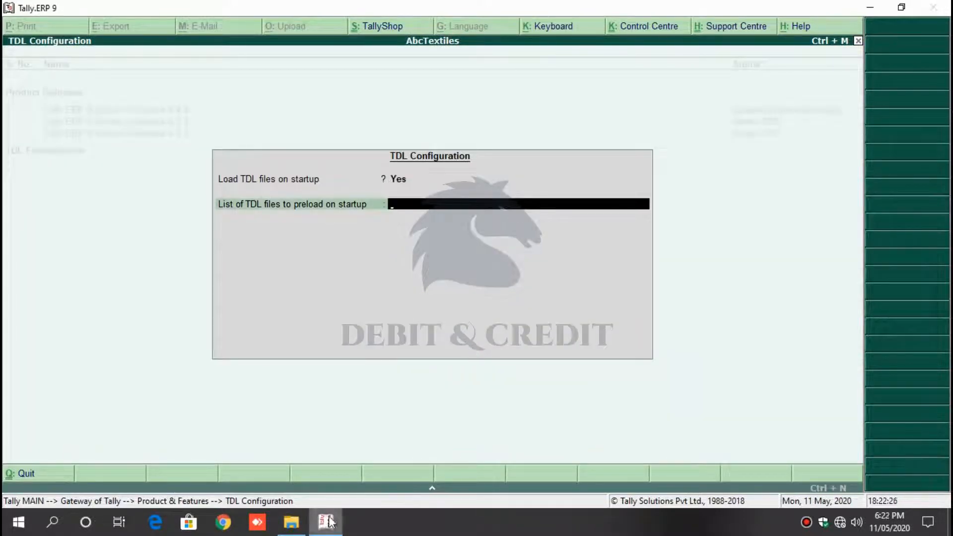
pyautogui.write('C:\\Users\\kpart\\Downloads\\tdl\\newtdls\\partywiseturnoverreport.tcp')
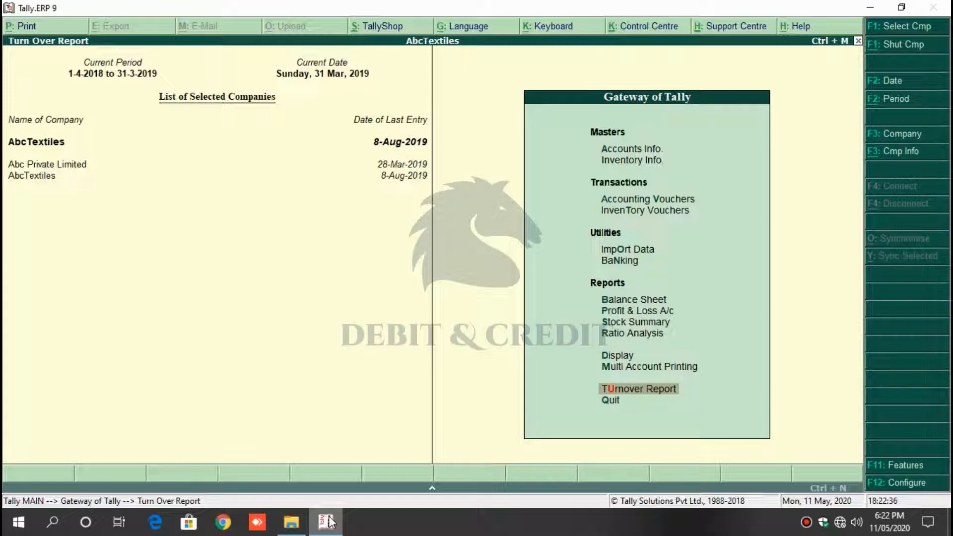
# Step: Show the debtors Turnover Report and move up through the debtor rows
pyautogui.click(638, 388)
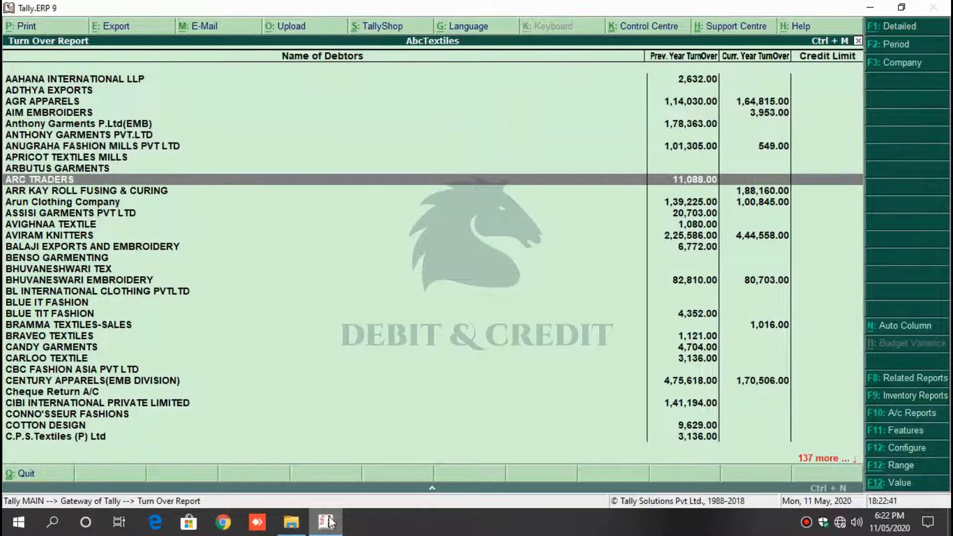
pyautogui.press('Up')
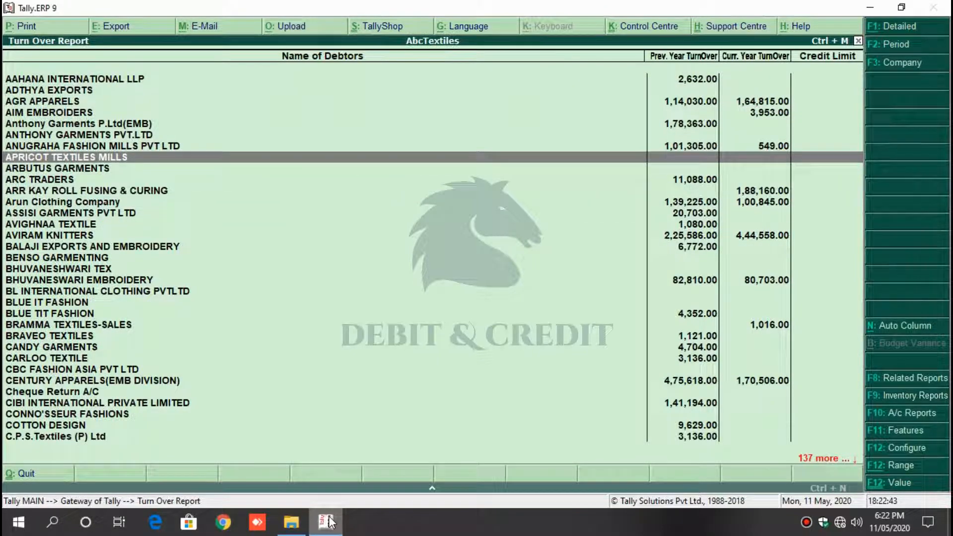
pyautogui.press('up')
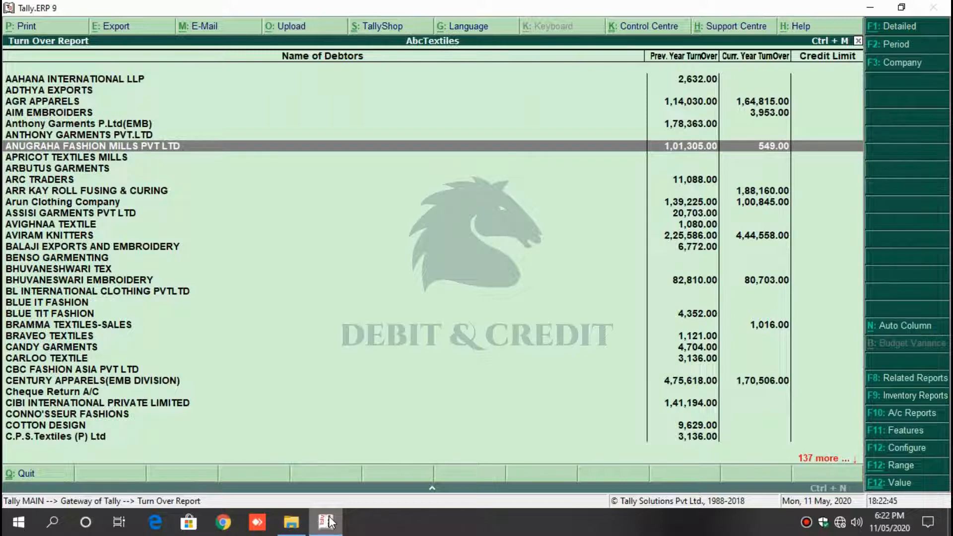
pyautogui.press('up')
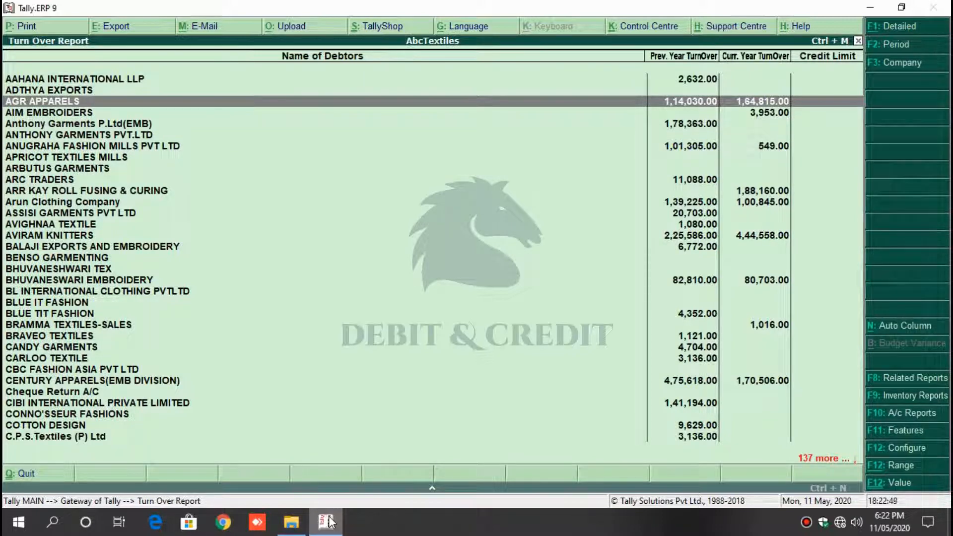
pyautogui.click(890, 44)
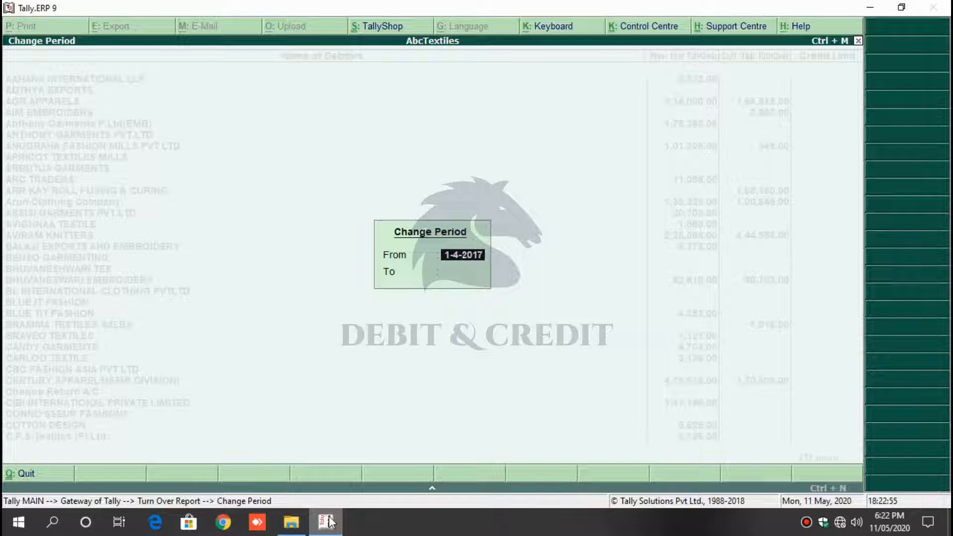
# Step: Set the report period from 1-4-2017 to 31.3 and recalculate both turnover columns
pyautogui.write('31.3')
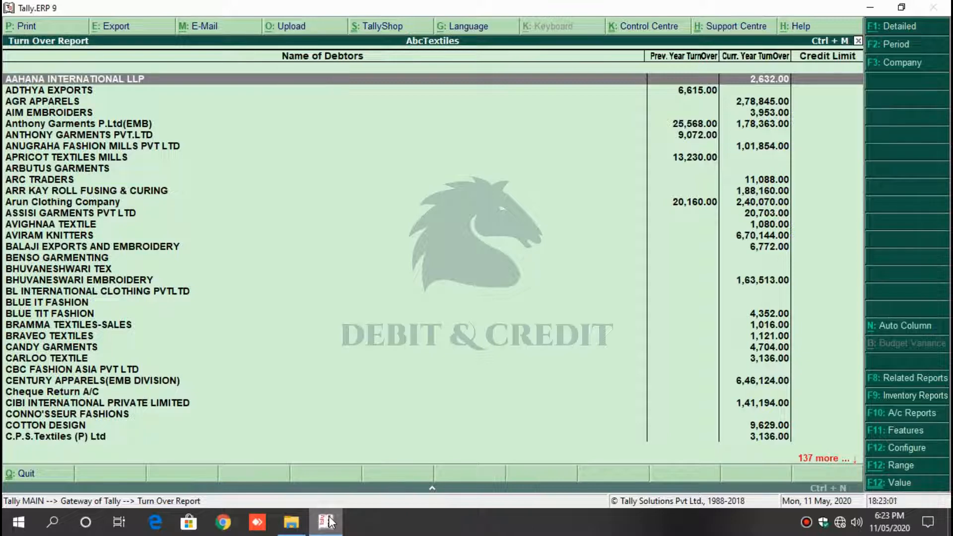
pyautogui.press('down')
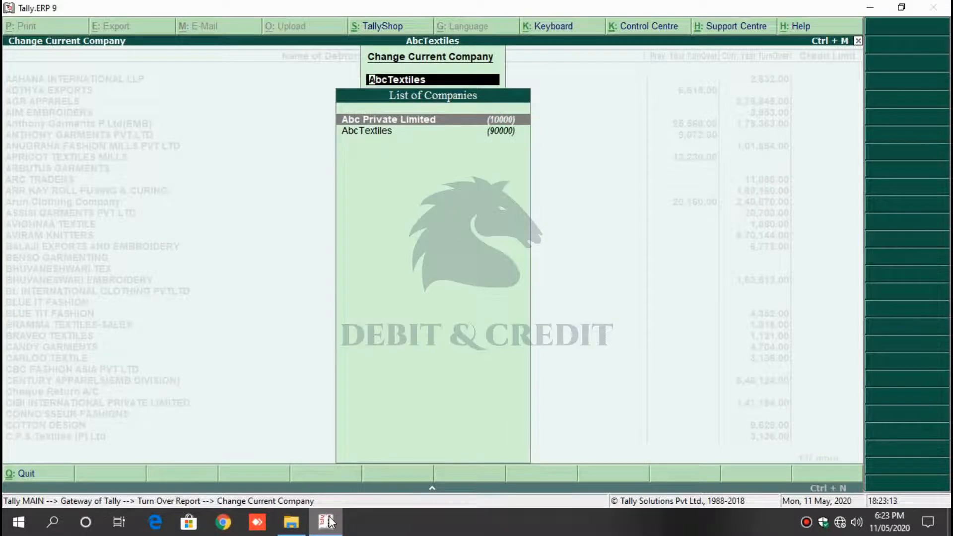
# Step: Choose the company for the report from the List of Companies
pyautogui.click(388, 119)
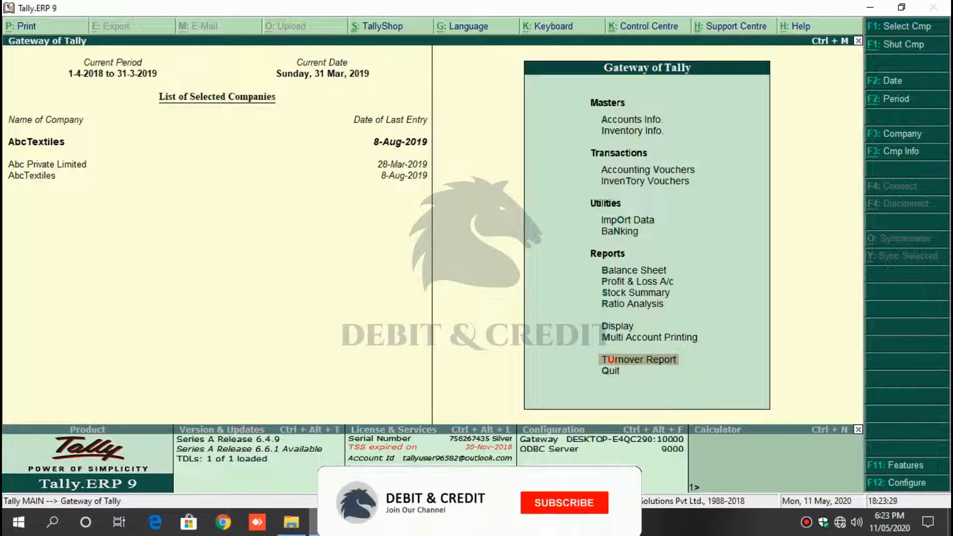
# Step: Quit the report back to the Gateway of Tally with AbcTextiles current
pyautogui.click(563, 502)
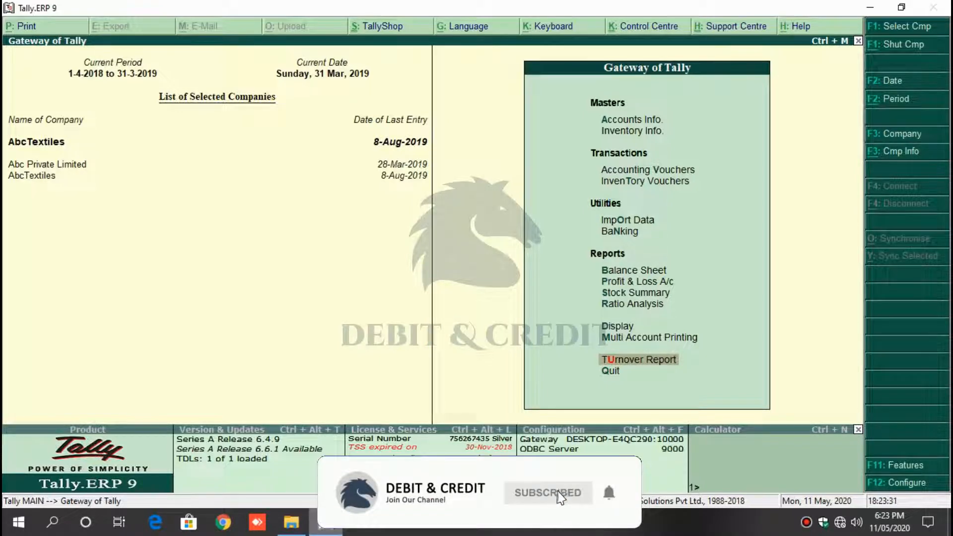